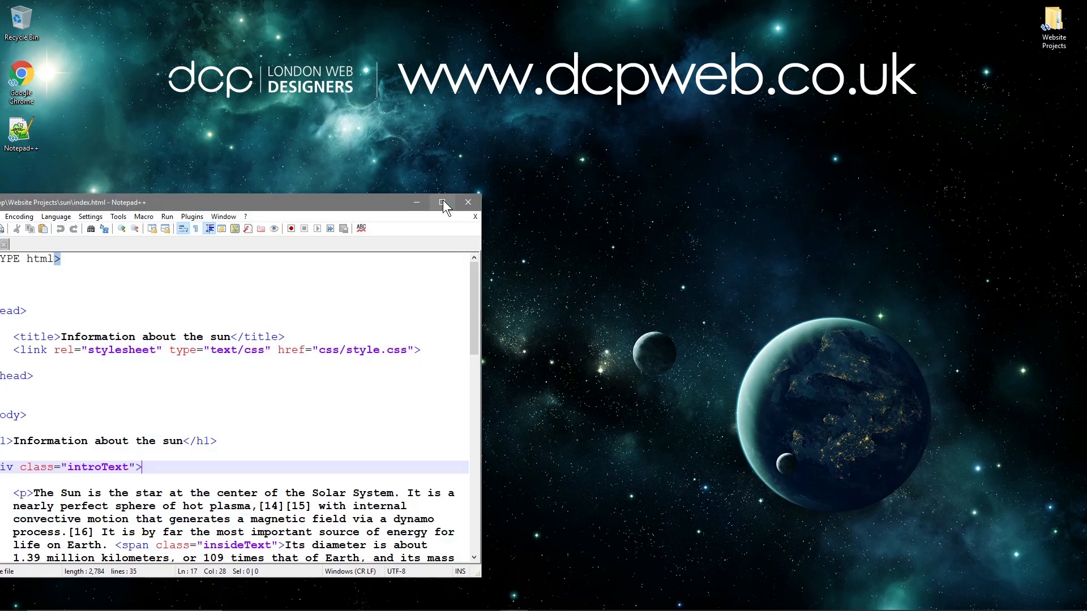
# - Snap Notepad++ to the right and open sun's index.html in Chrome from File Explorer
pyautogui.click(442, 203)
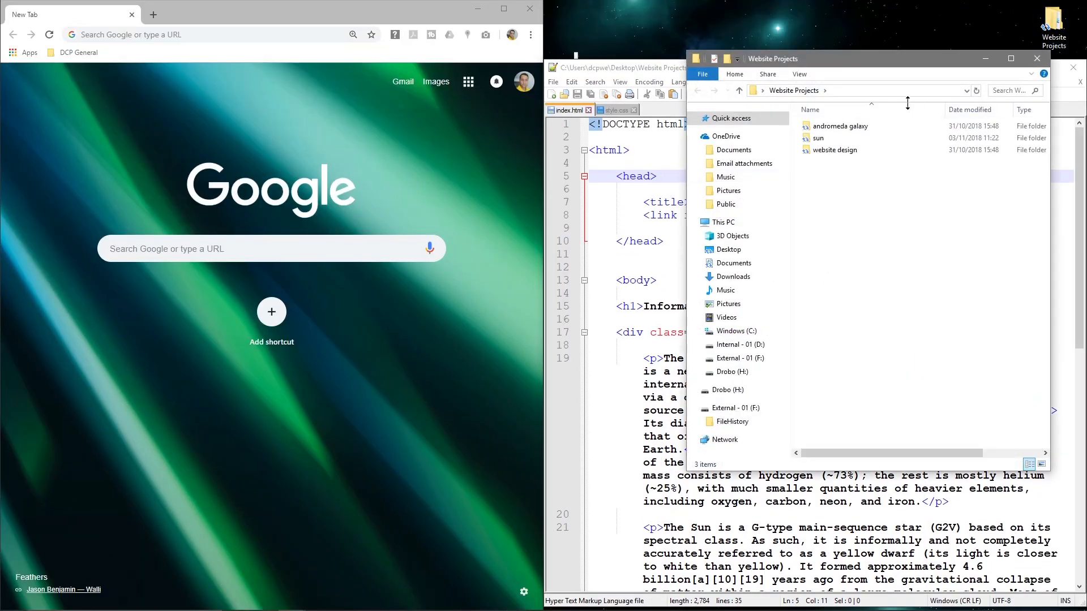
pyautogui.doubleClick(818, 138)
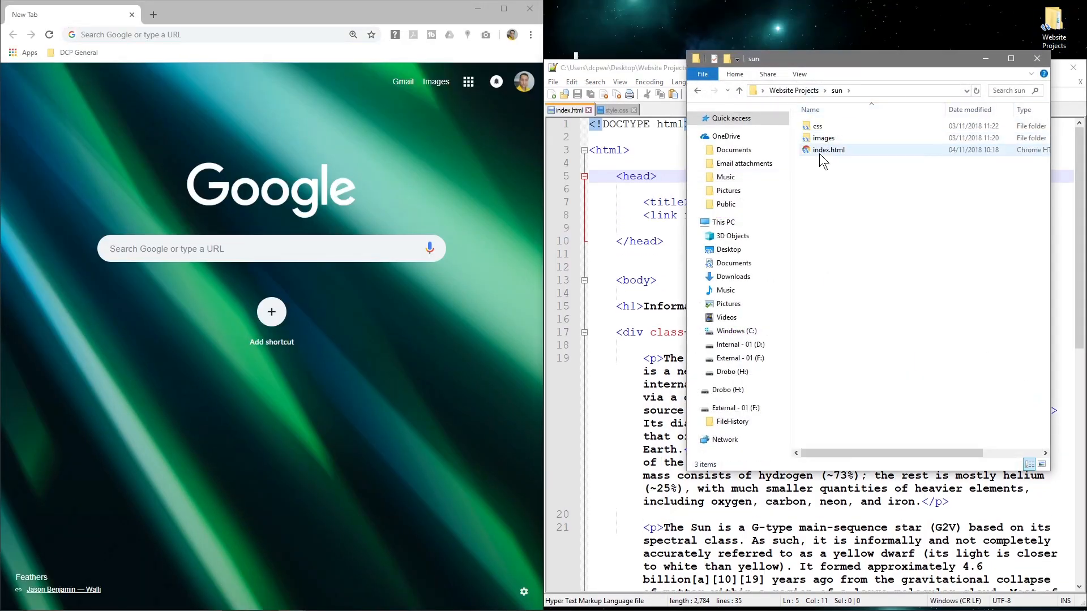
pyautogui.doubleClick(828, 149)
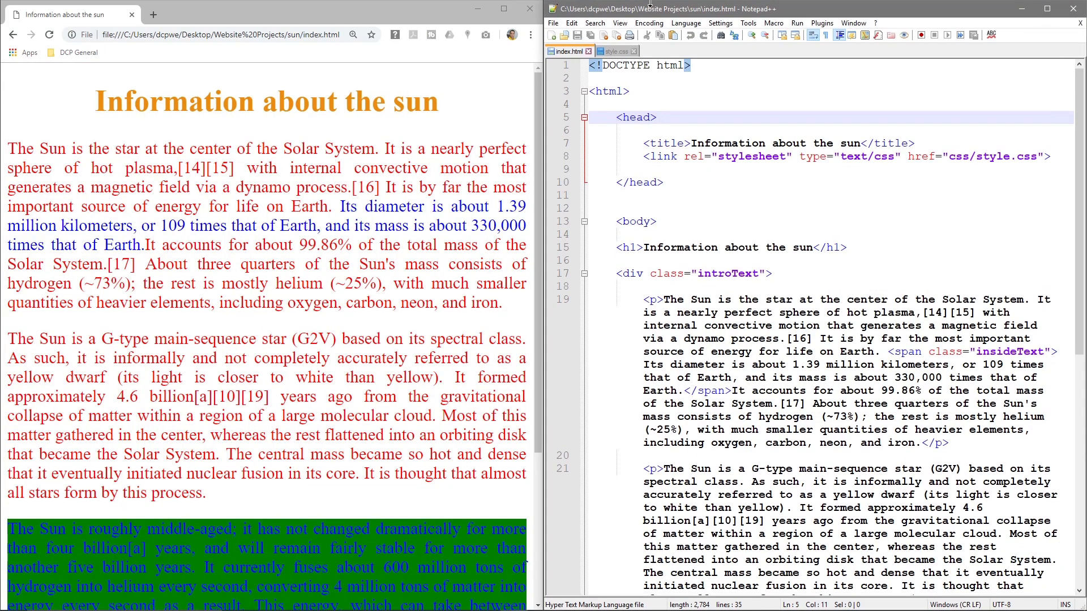
# - Review the h1 selector in style.css, then return to index.html's h1 tag
pyautogui.click(762, 247)
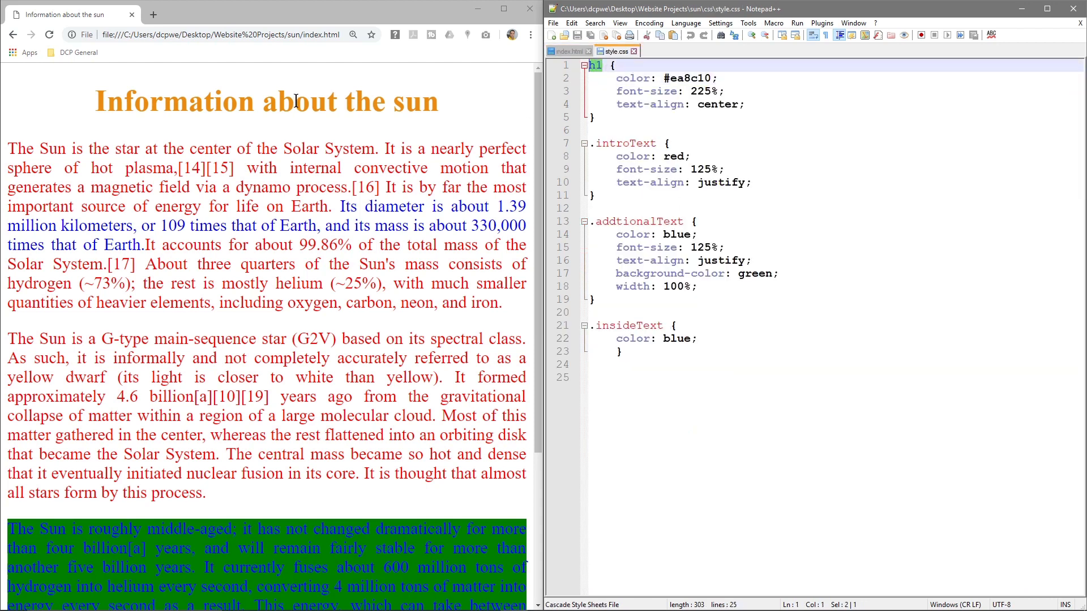
pyautogui.doubleClick(181, 102)
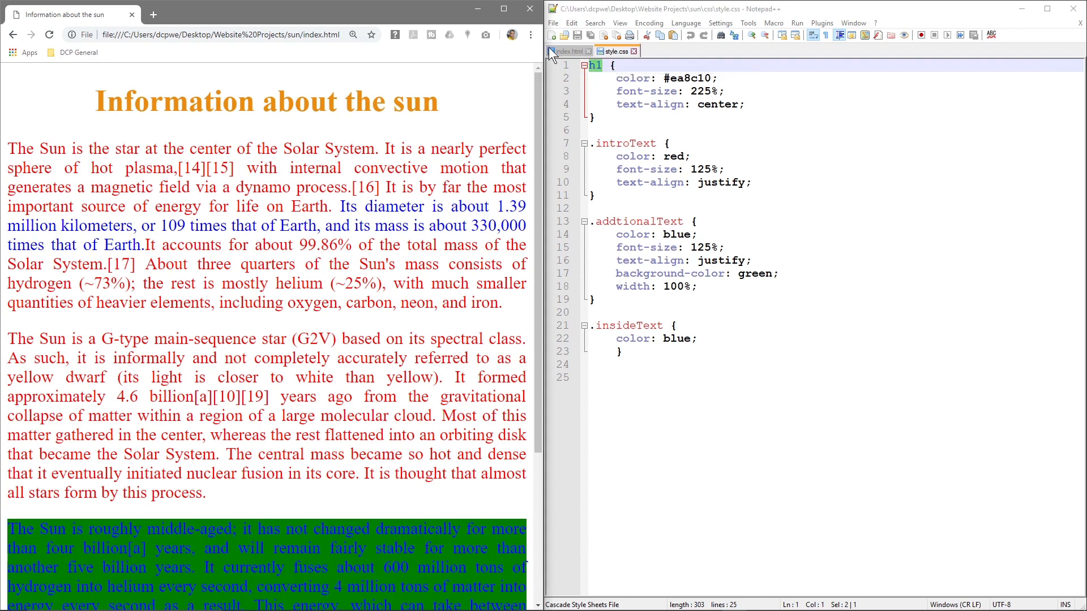
pyautogui.click(568, 50)
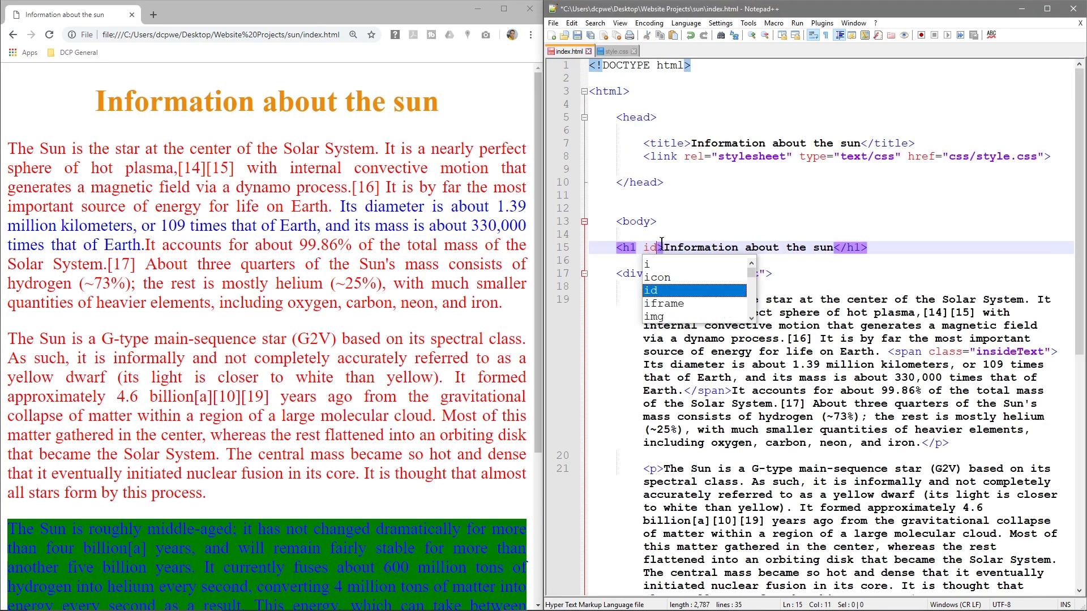
# - Complete id="myHeaderTitle" on the h1 opening tag and save index.html
pyautogui.write('="')
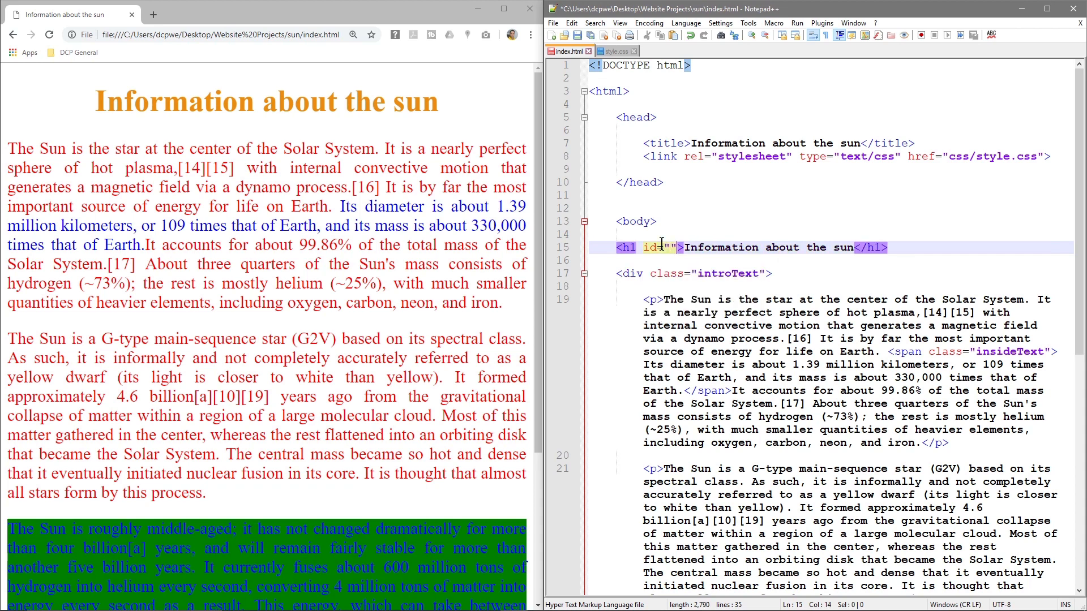
pyautogui.write('my')
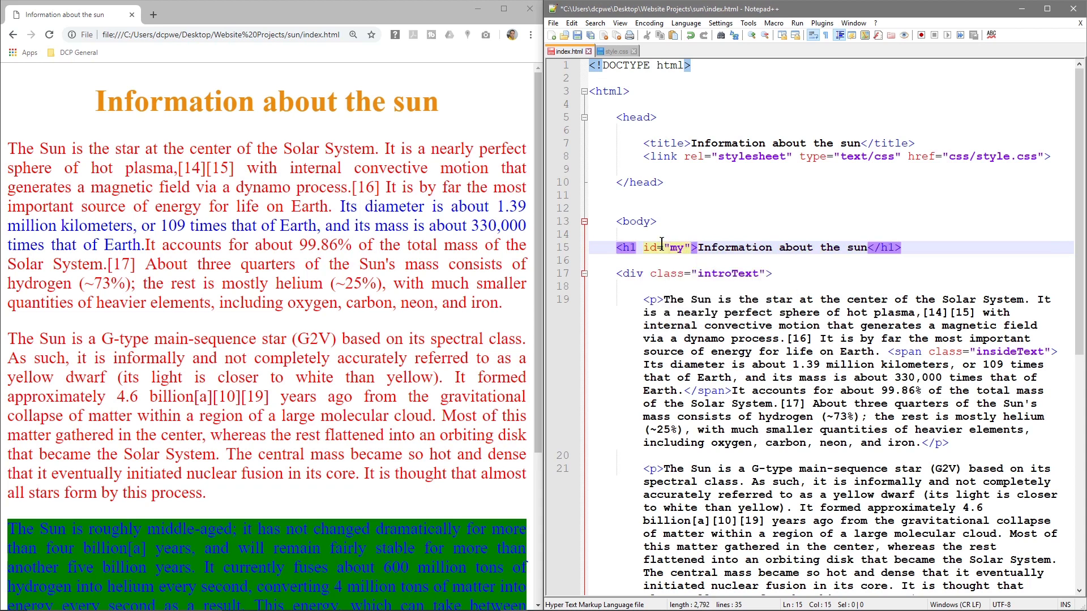
pyautogui.write('h')
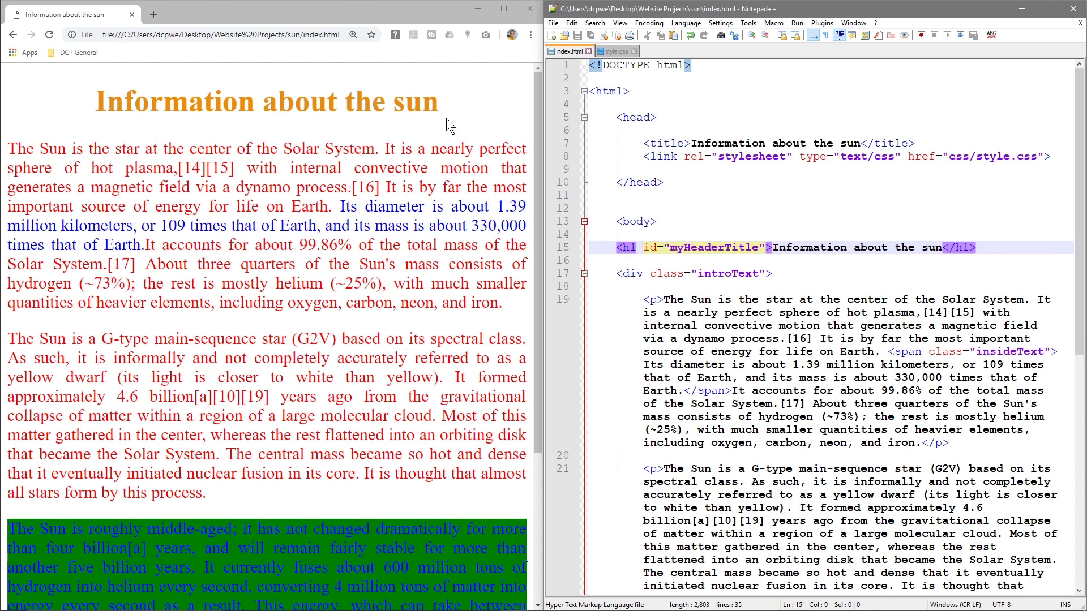
pyautogui.moveTo(112, 78)
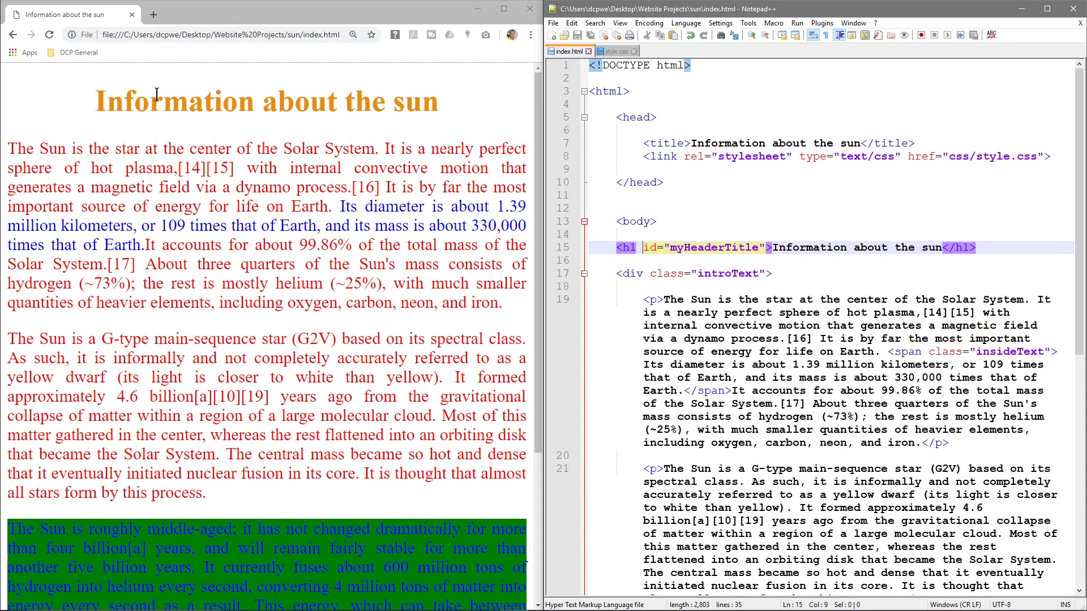
pyautogui.moveTo(171, 84)
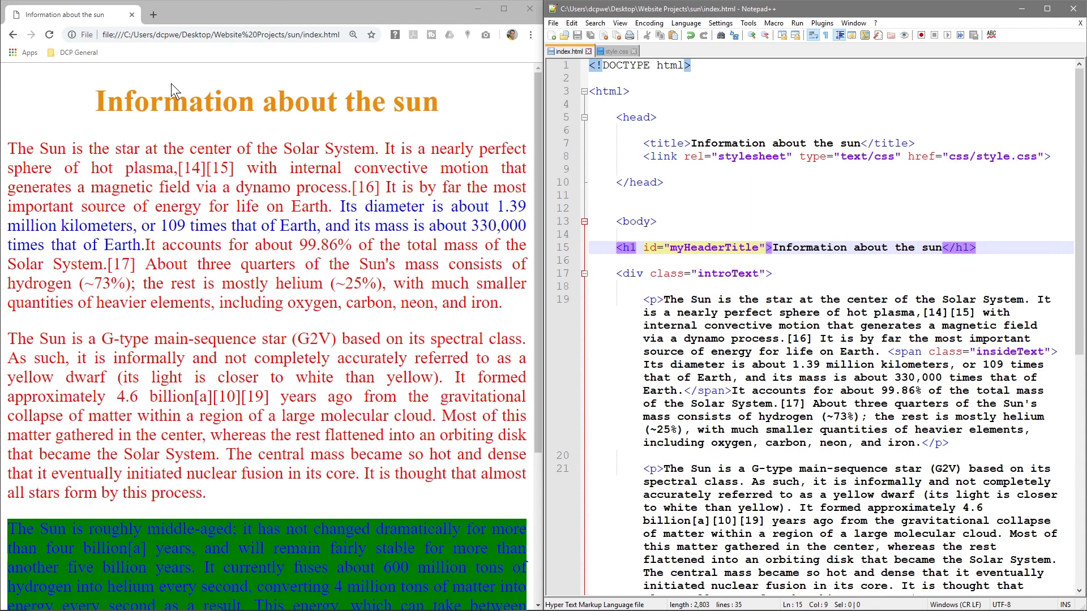
pyautogui.moveTo(207, 142)
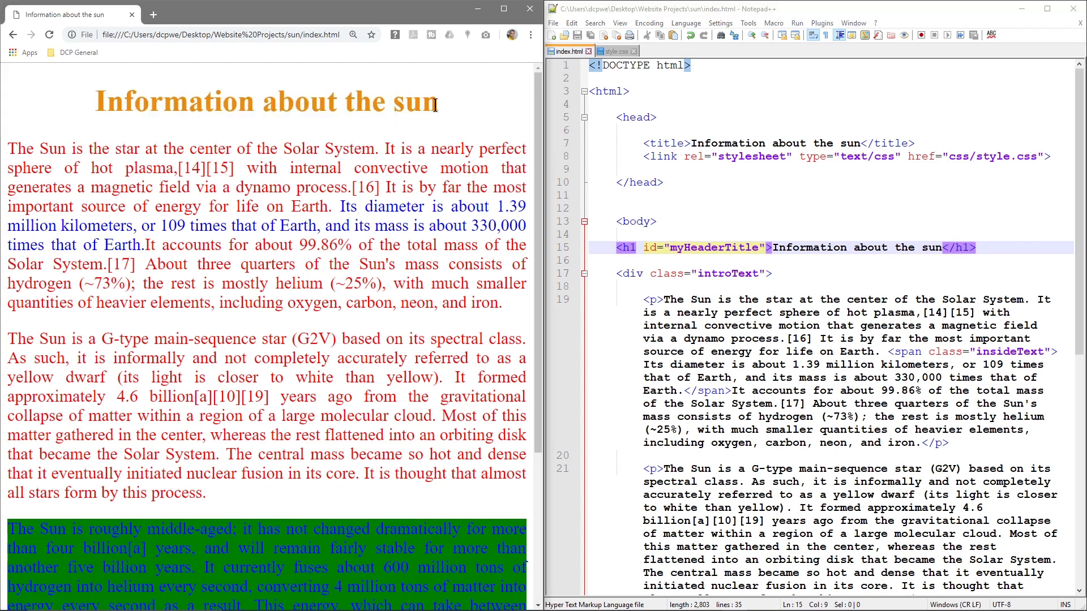
pyautogui.moveTo(252, 139)
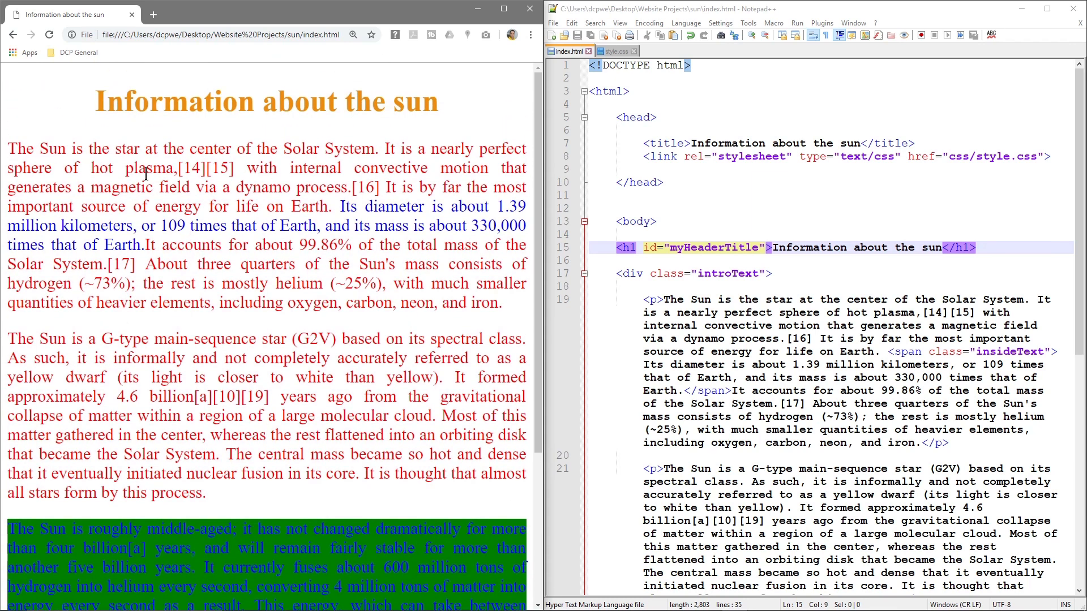
pyautogui.moveTo(376, 386)
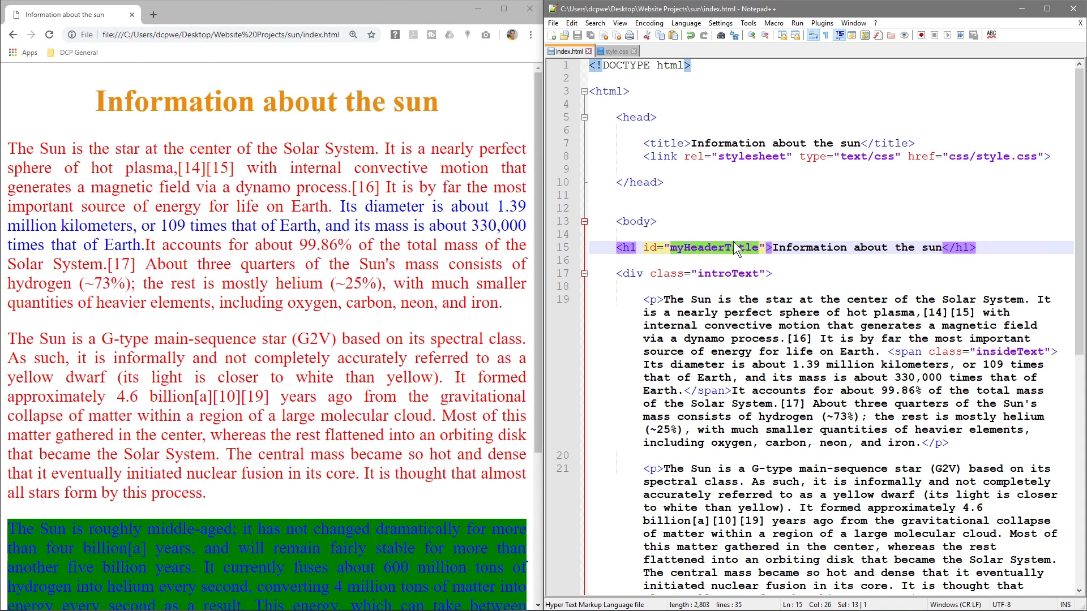
# - Replace the h1 selector in style.css with #myHeaderTitle, checking index.html
pyautogui.click(612, 50)
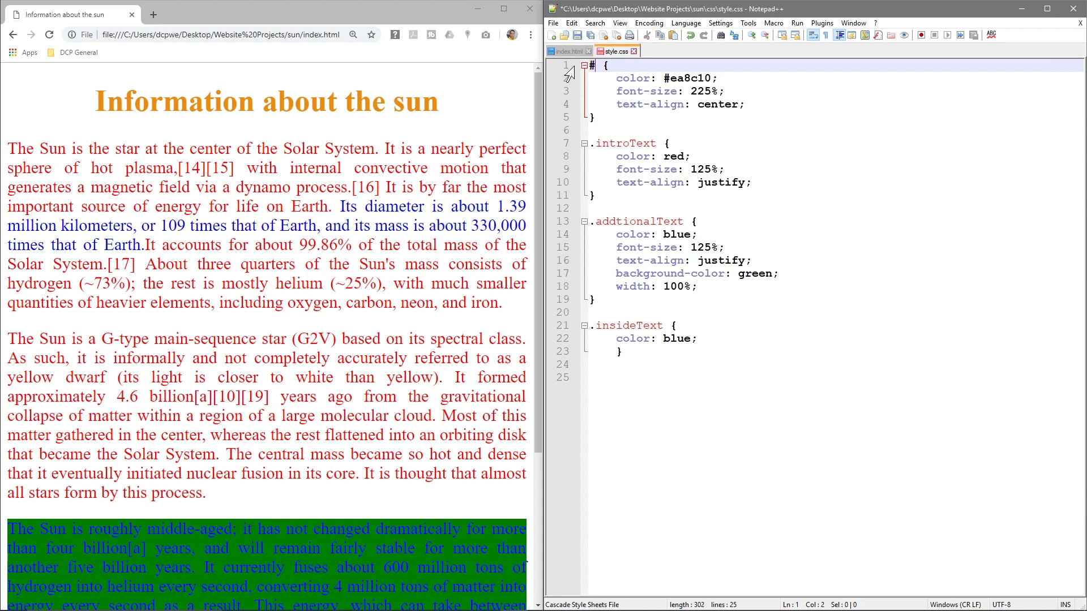
pyautogui.write('myHeaderTitle')
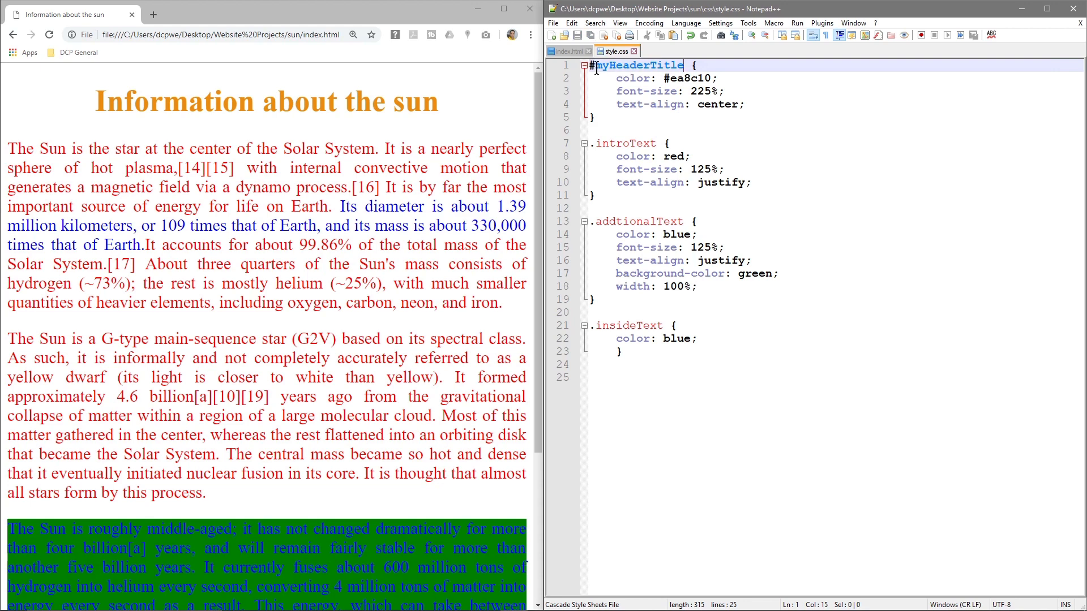
pyautogui.click(568, 51)
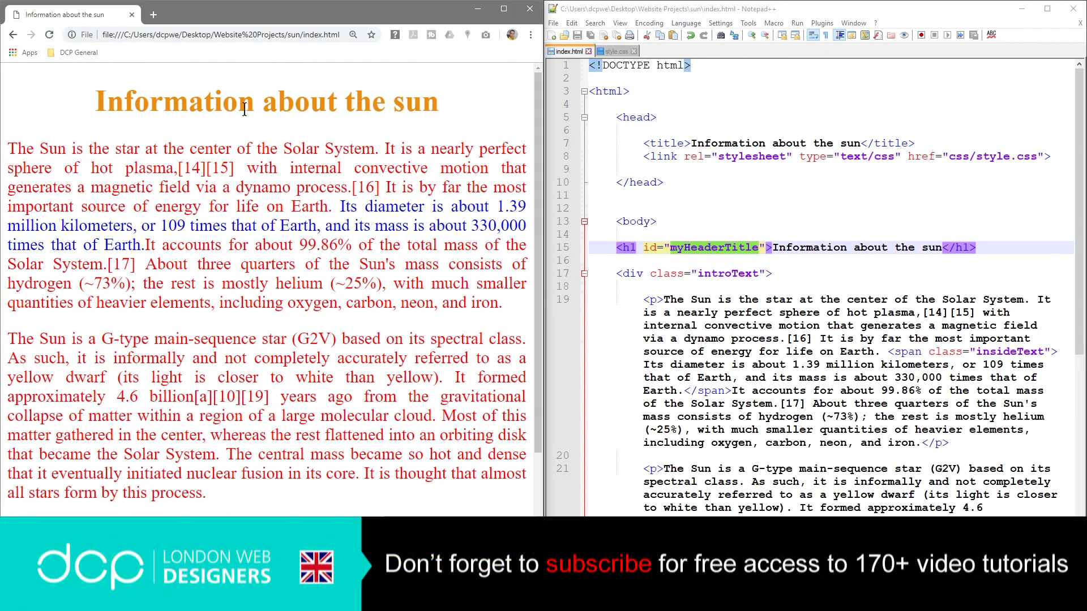
pyautogui.click(614, 50)
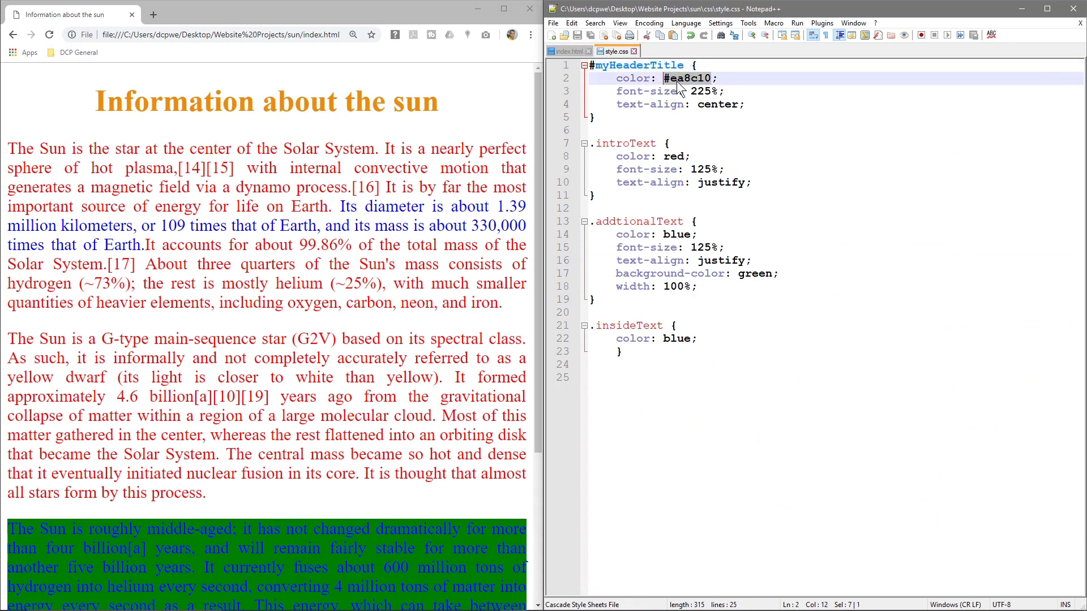
# - Set the #myHeaderTitle colour from #ea8c10 to blue and save style.css
pyautogui.write('blue')
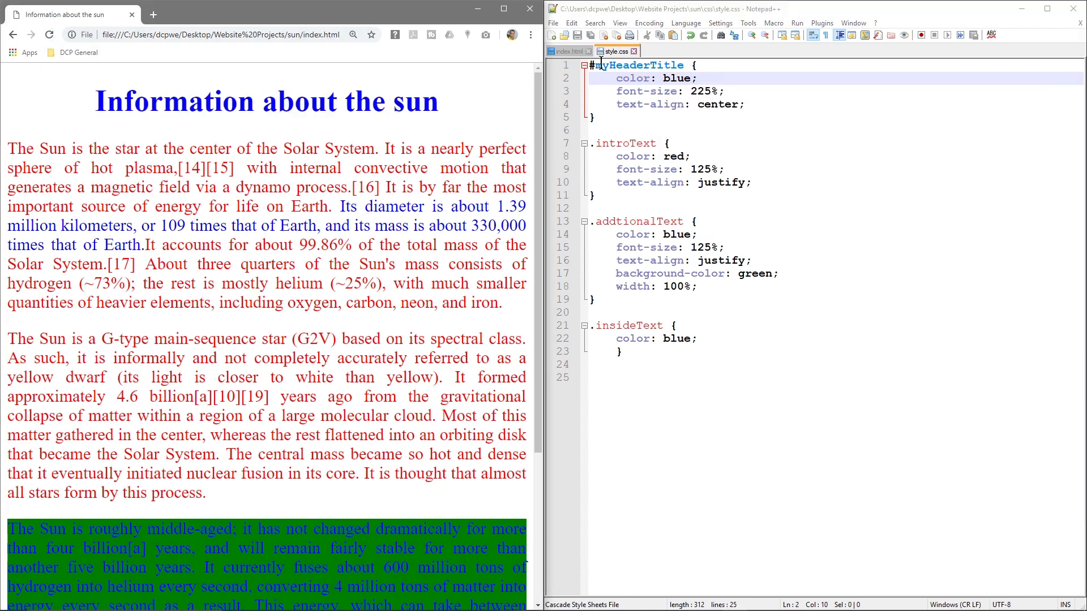
pyautogui.click(568, 51)
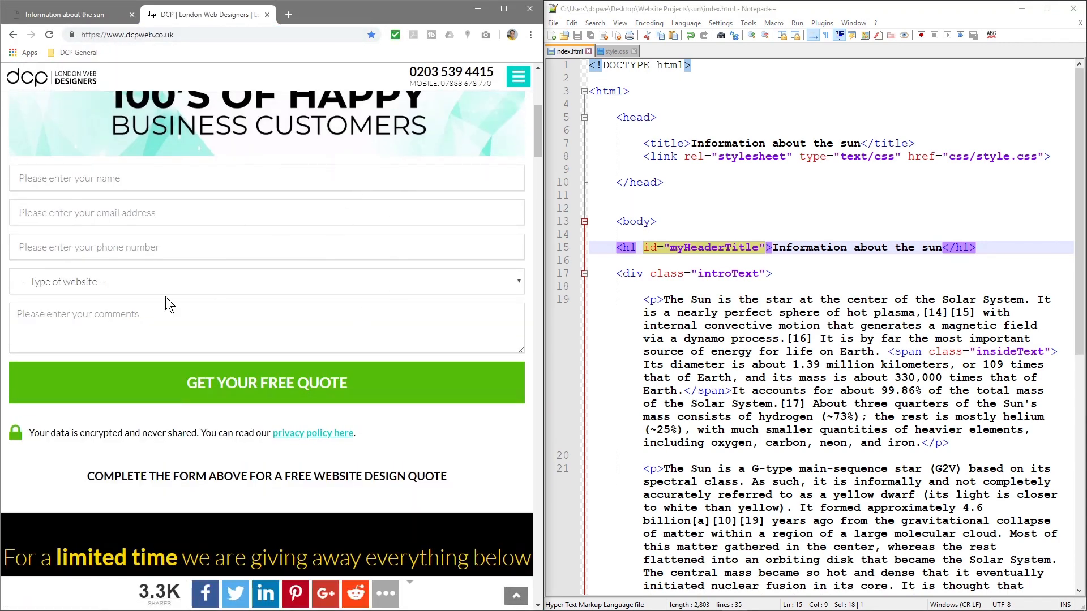
# - Close the dcpweb.co.uk tab to return to the sun page
pyautogui.click(266, 178)
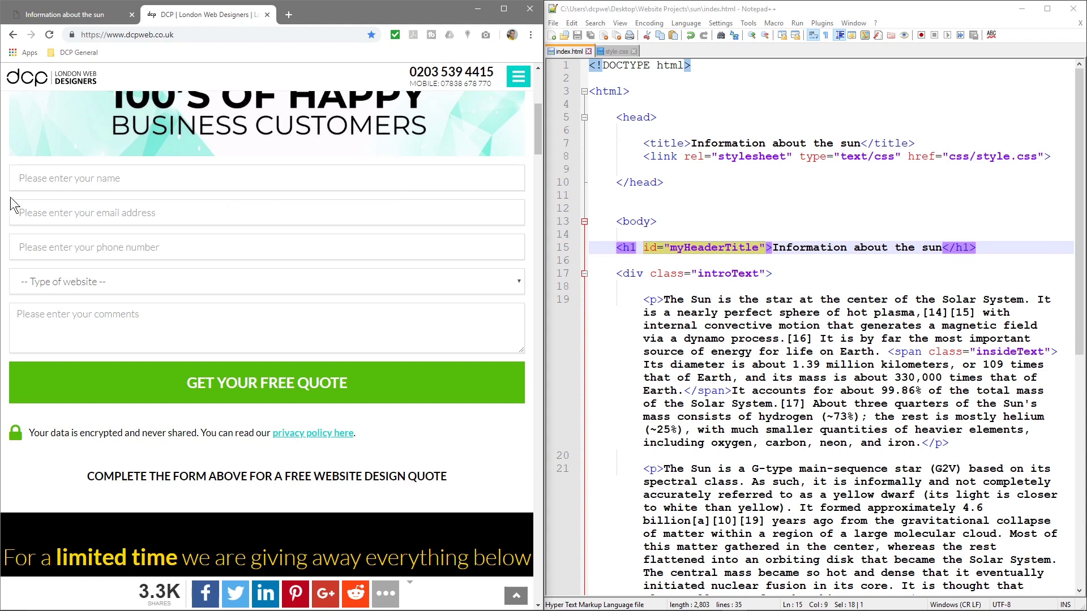
pyautogui.moveTo(511, 164)
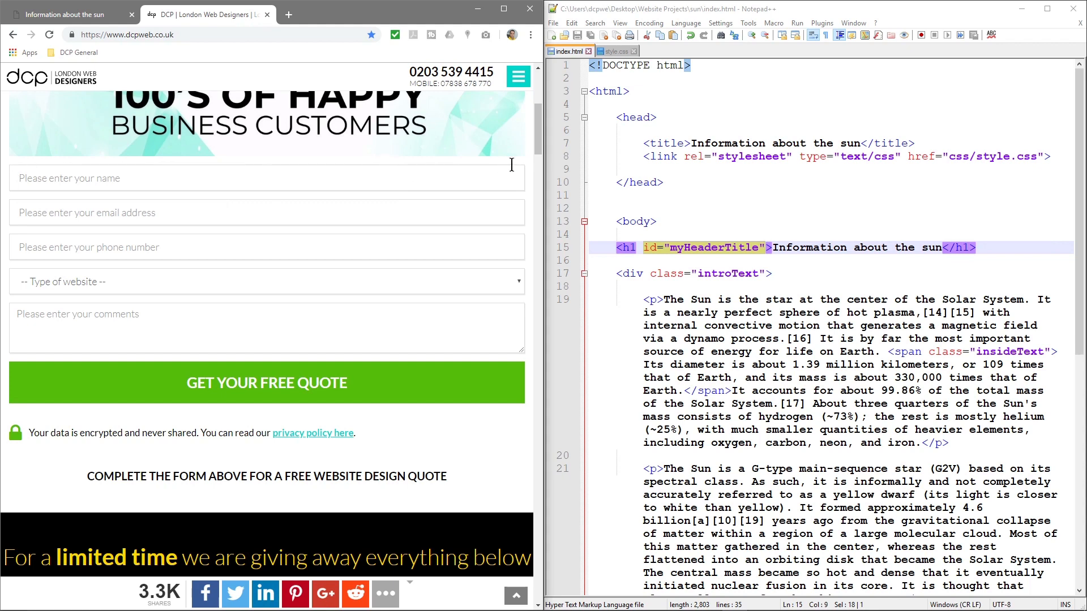
pyautogui.moveTo(266, 383)
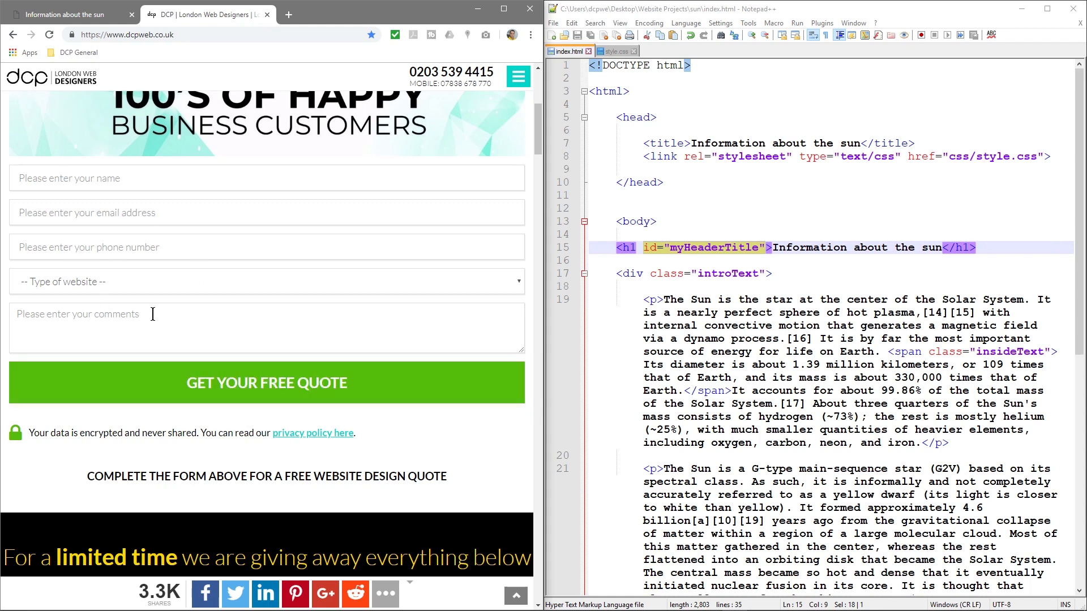
pyautogui.moveTo(149, 294)
pyautogui.write('class')
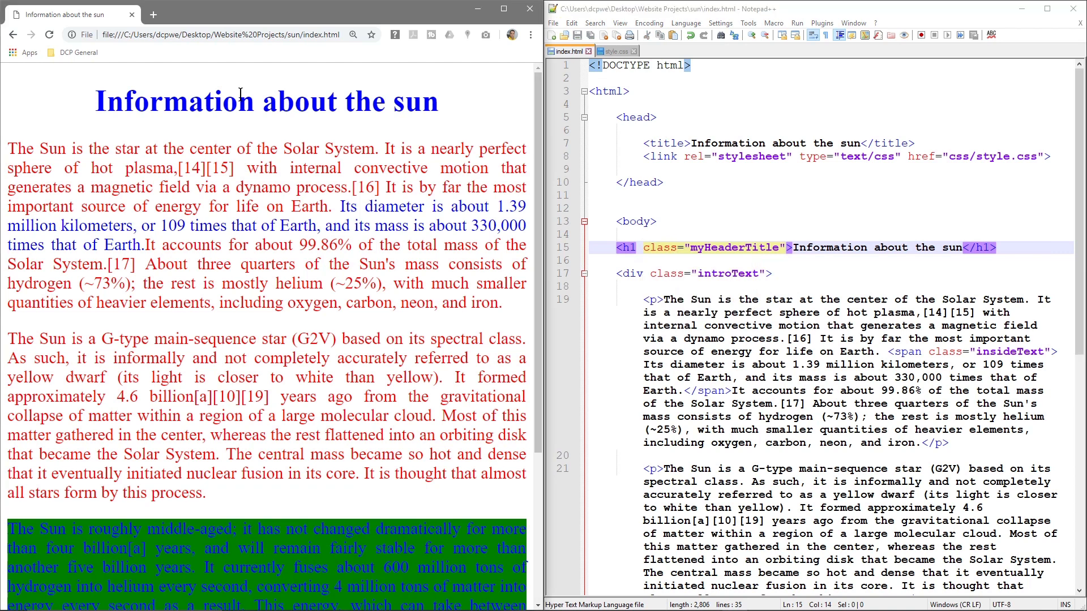
# - Change the style.css selector #myHeaderTitle to h1.myHeaderTitle, comparing with index.html
pyautogui.click(686, 247)
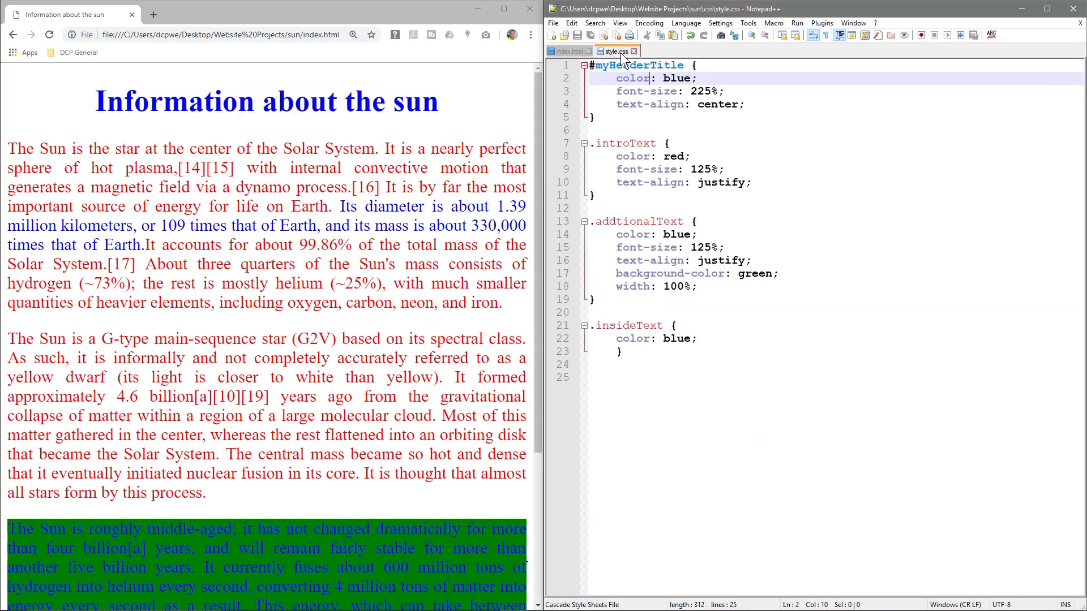
pyautogui.click(593, 65)
pyautogui.write('h1.')
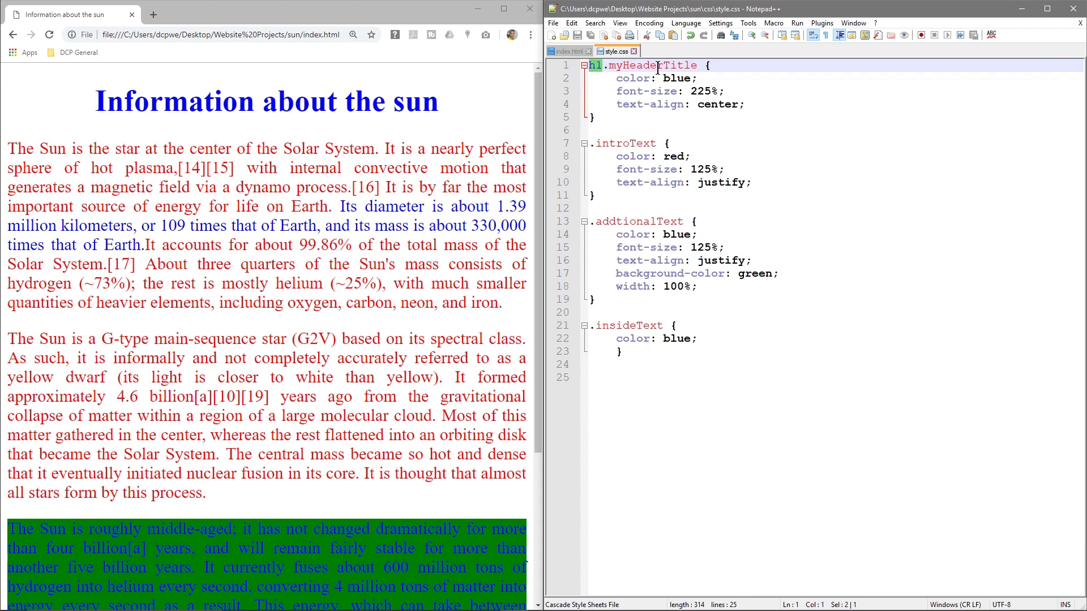
pyautogui.click(568, 51)
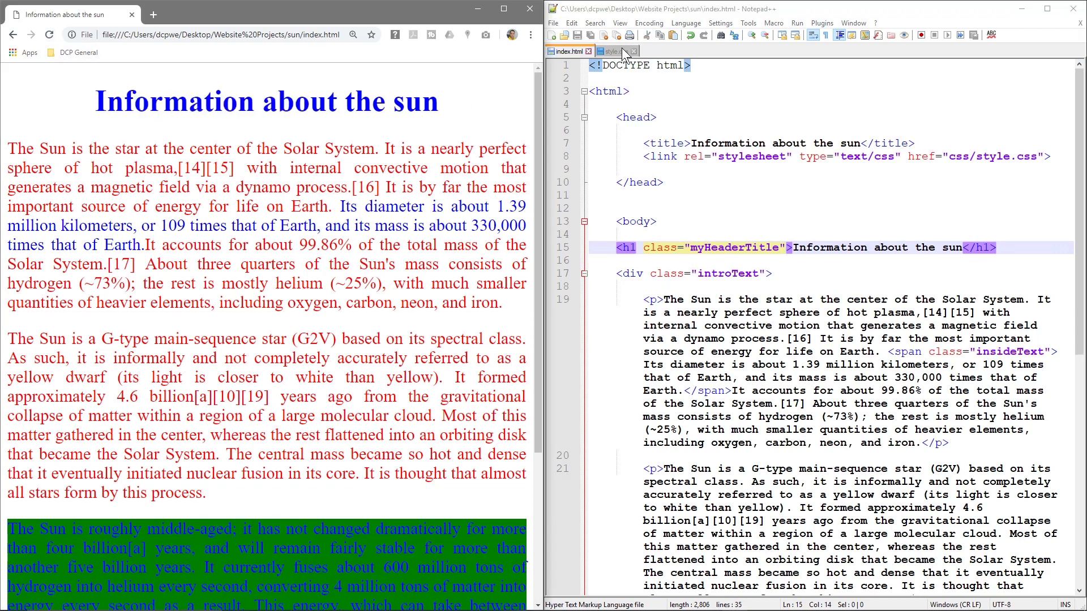
pyautogui.click(613, 50)
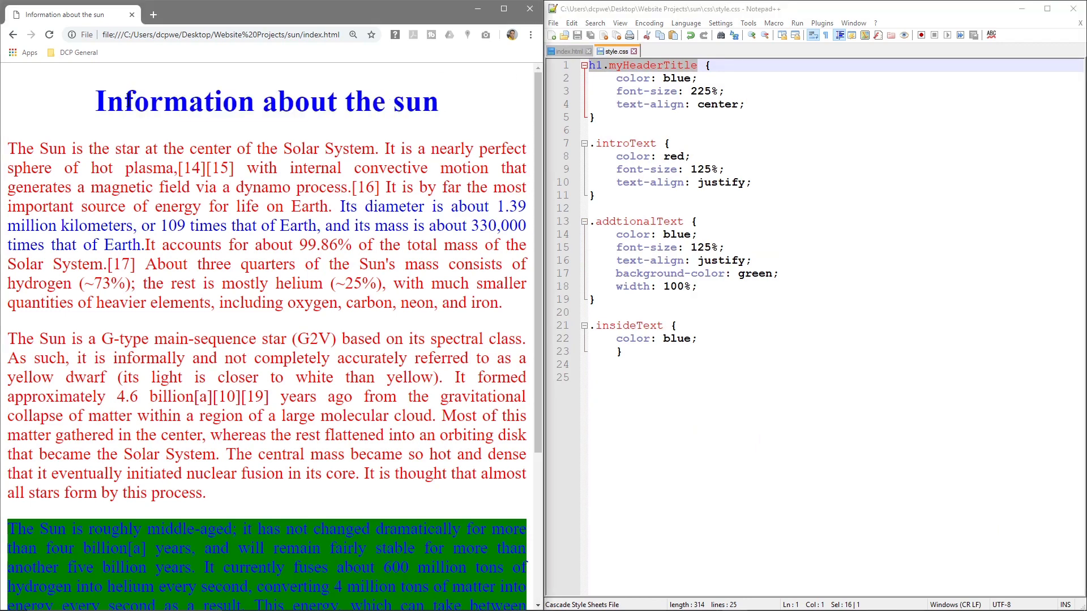
pyautogui.click(568, 50)
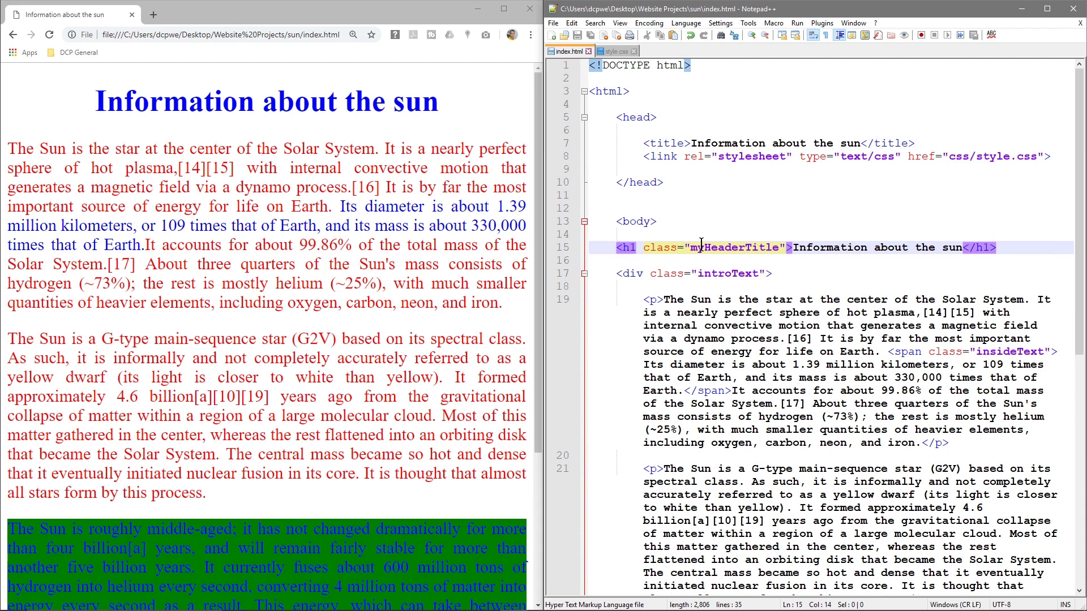
pyautogui.scroll(-3)
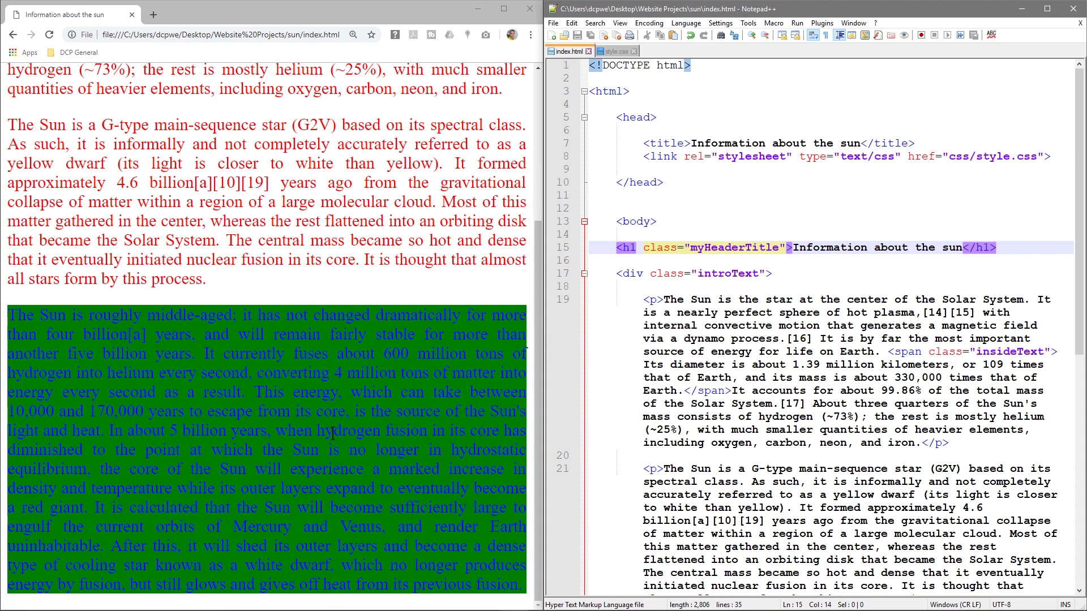
pyautogui.click(678, 247)
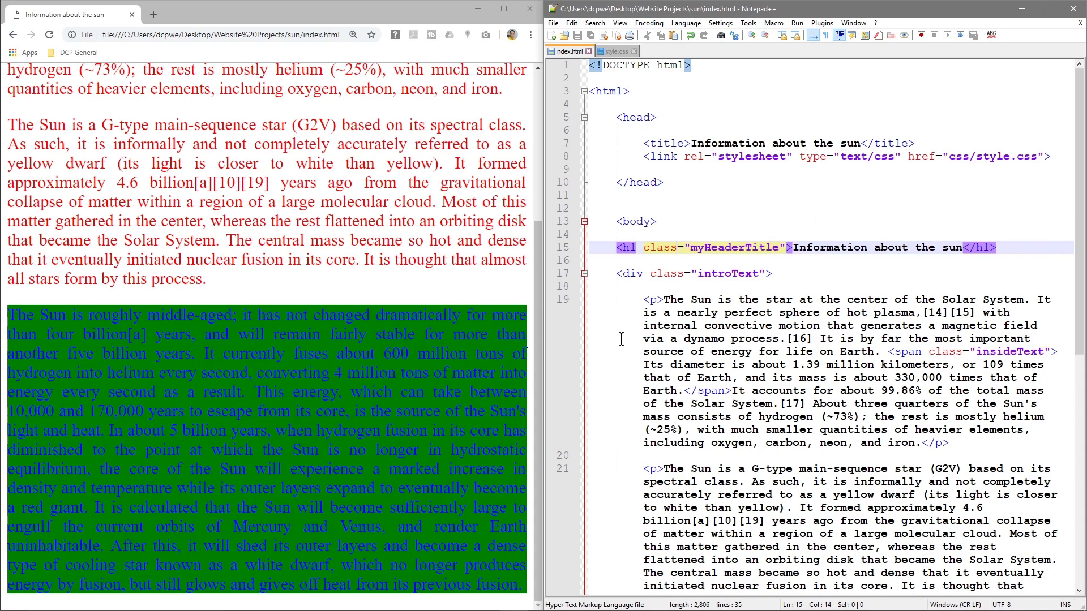
pyautogui.scroll(-3)
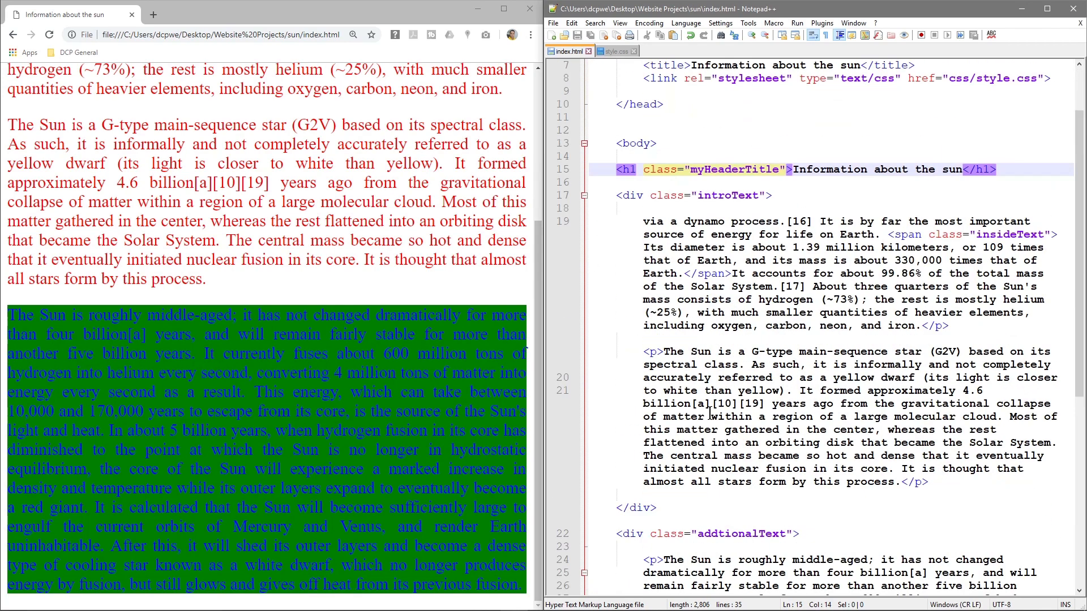
pyautogui.scroll(3)
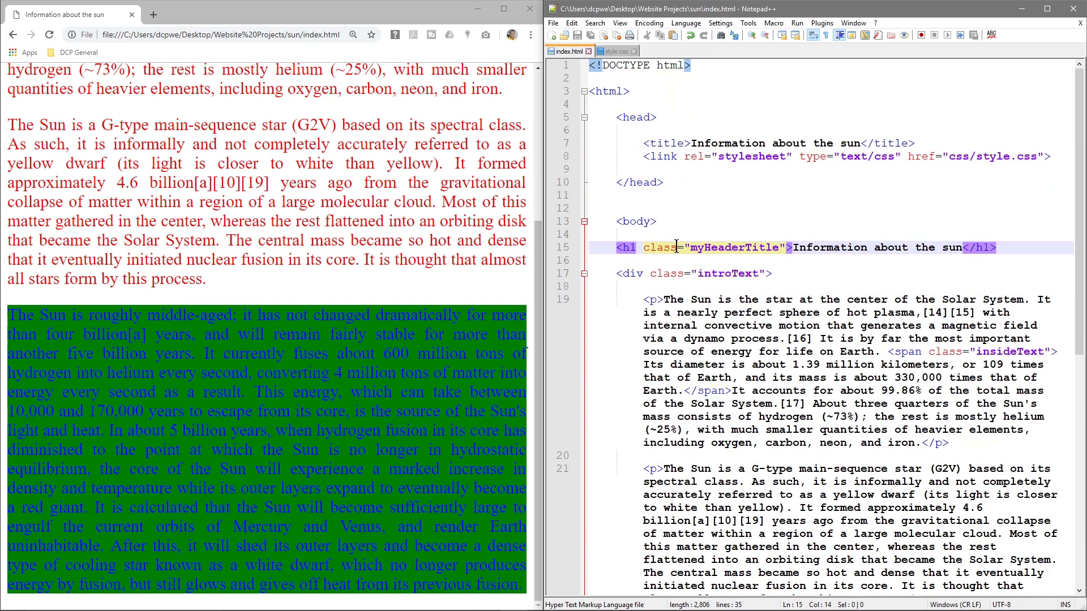
# - Switch the h1 back to id, restore the #myHeaderTitle selector, and save style.css
pyautogui.write('id')
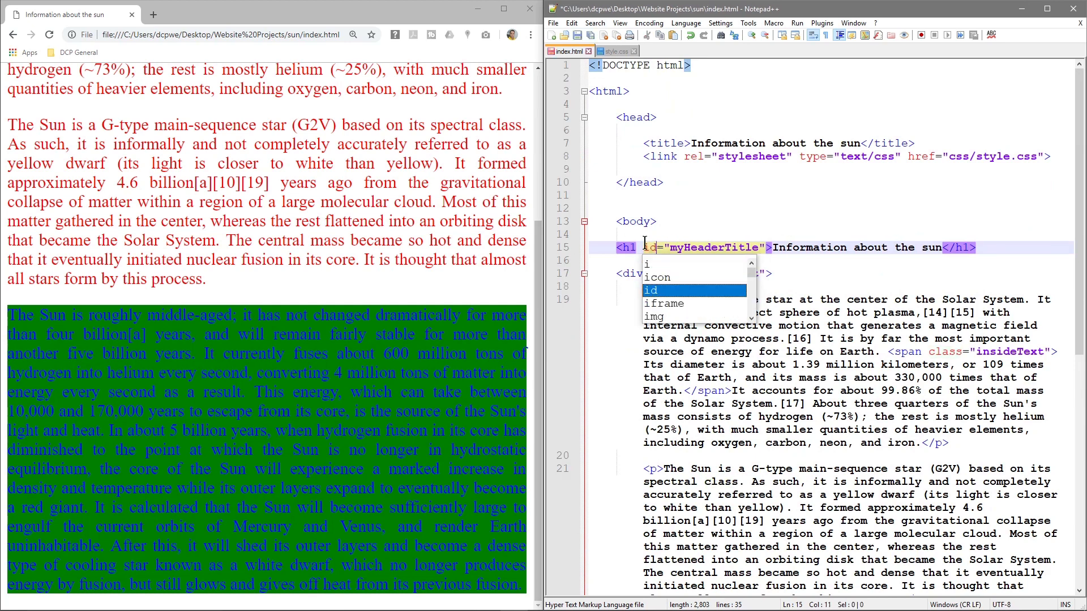
pyautogui.click(613, 50)
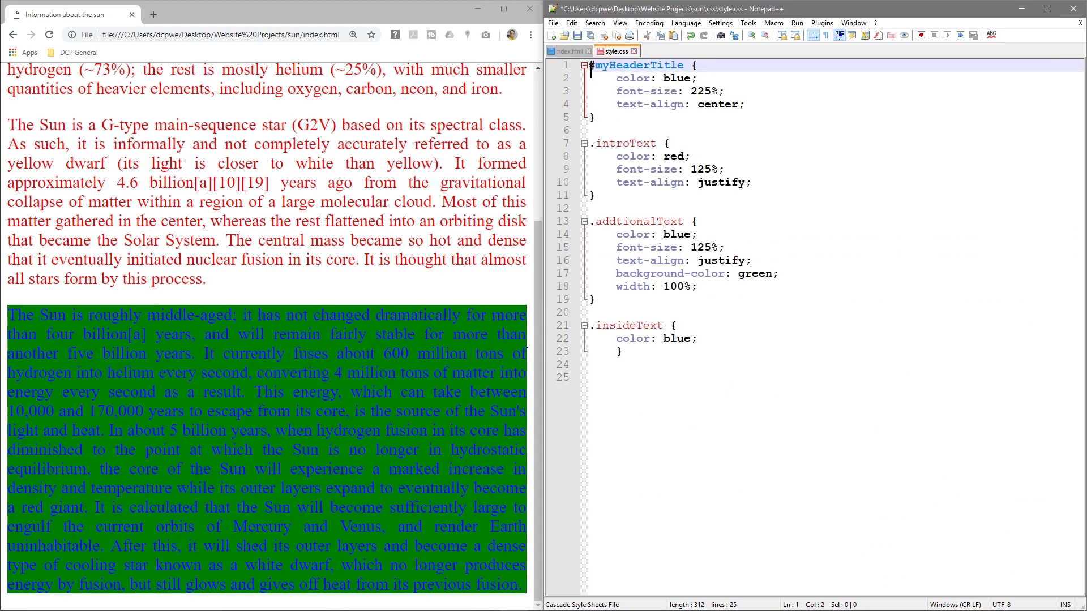
pyautogui.press('ctrl+s')
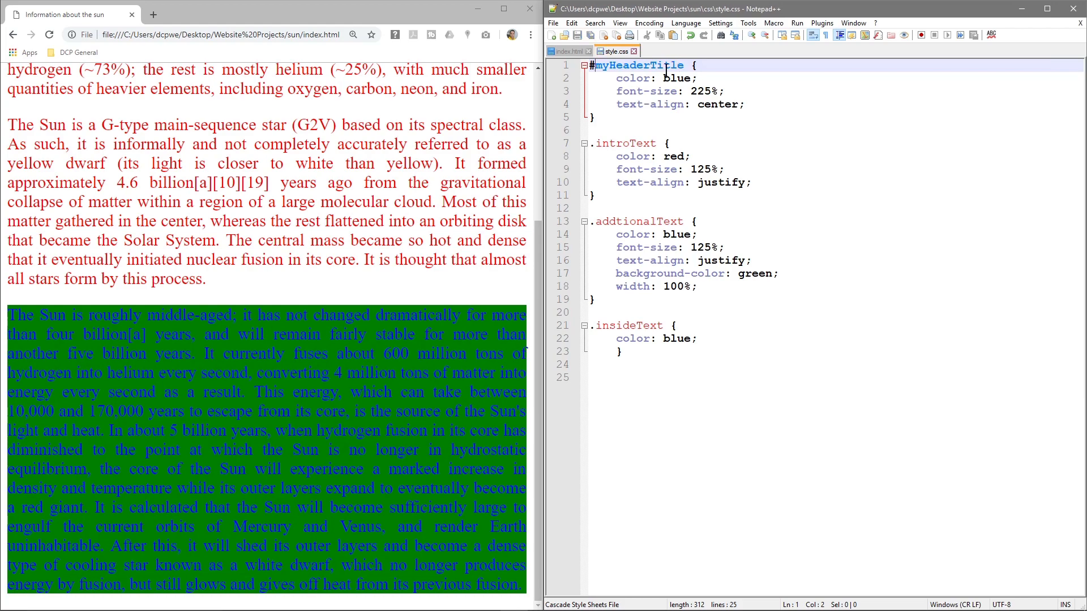
pyautogui.click(568, 50)
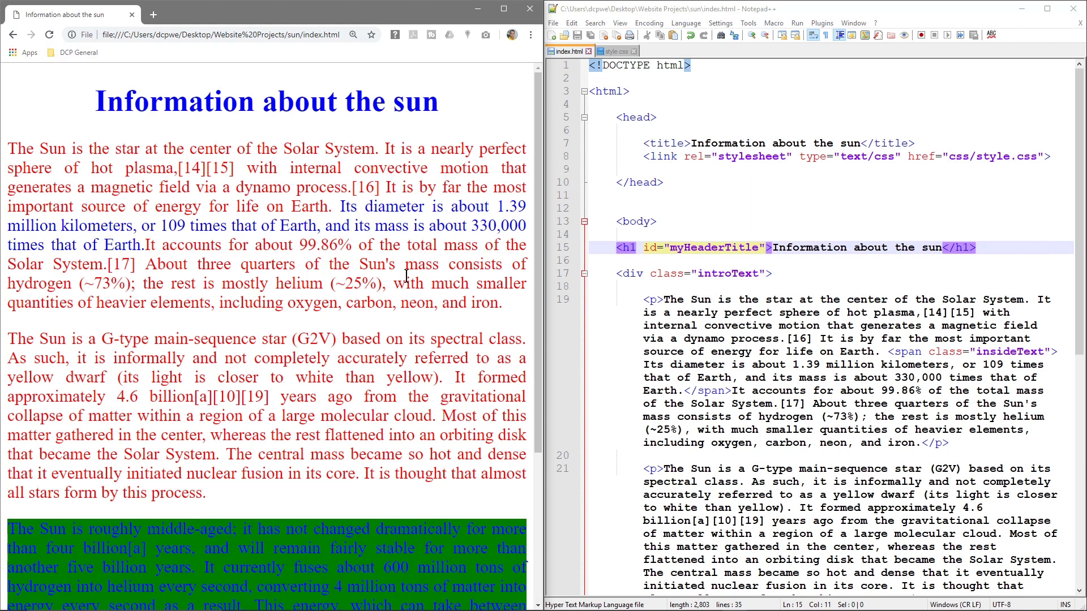
pyautogui.moveTo(750, 310)
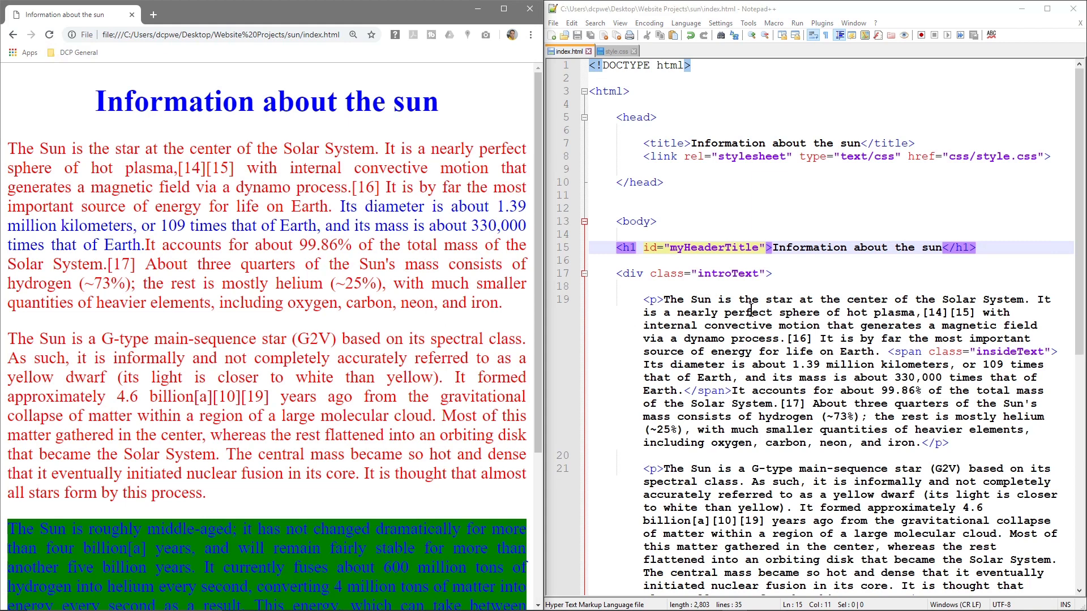
pyautogui.moveTo(616, 51)
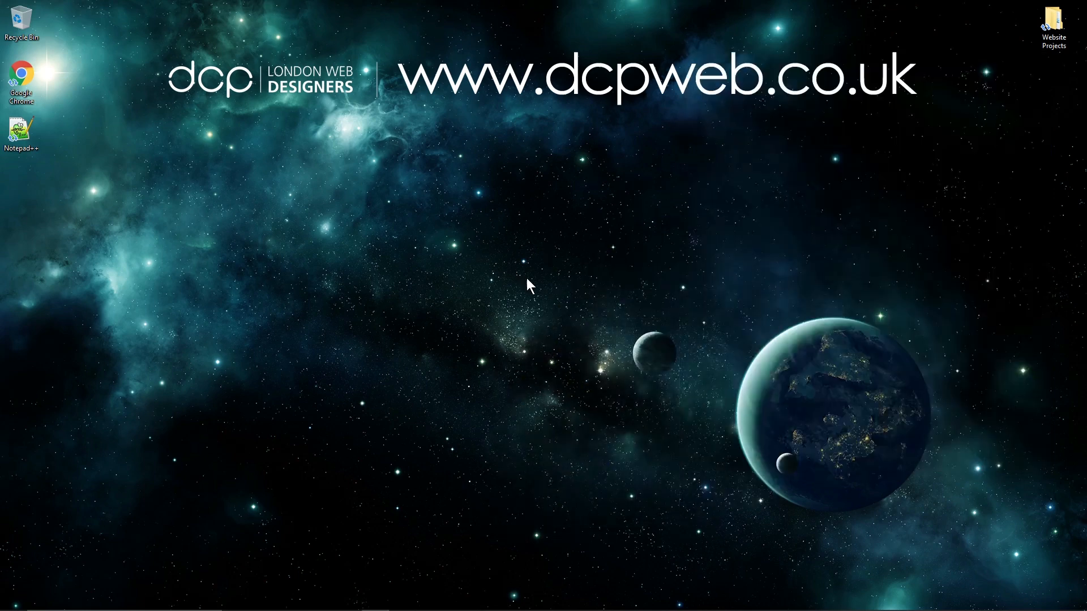
pyautogui.moveTo(602, 288)
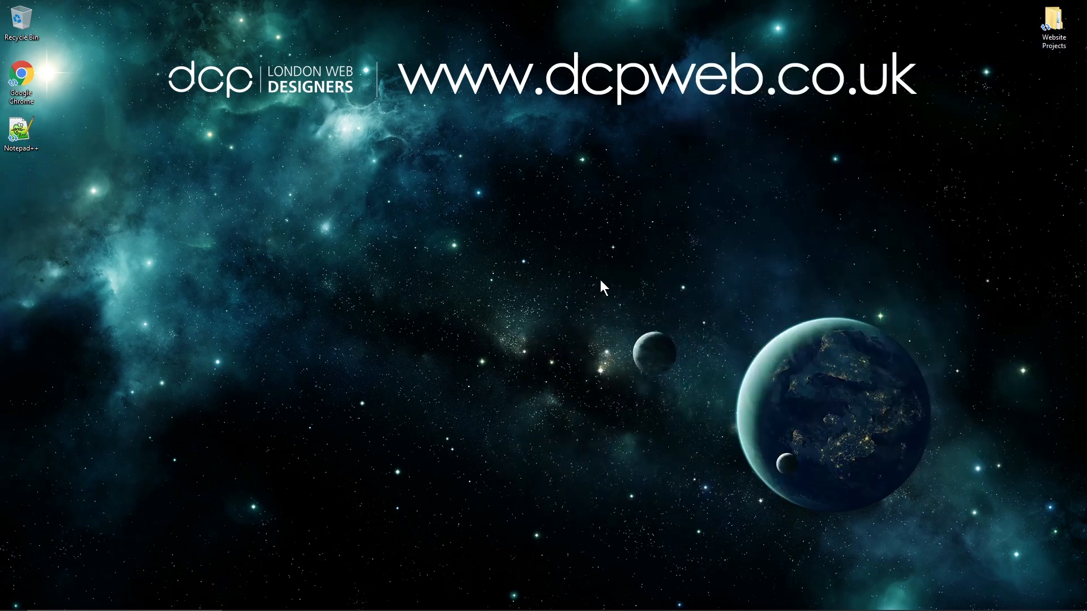